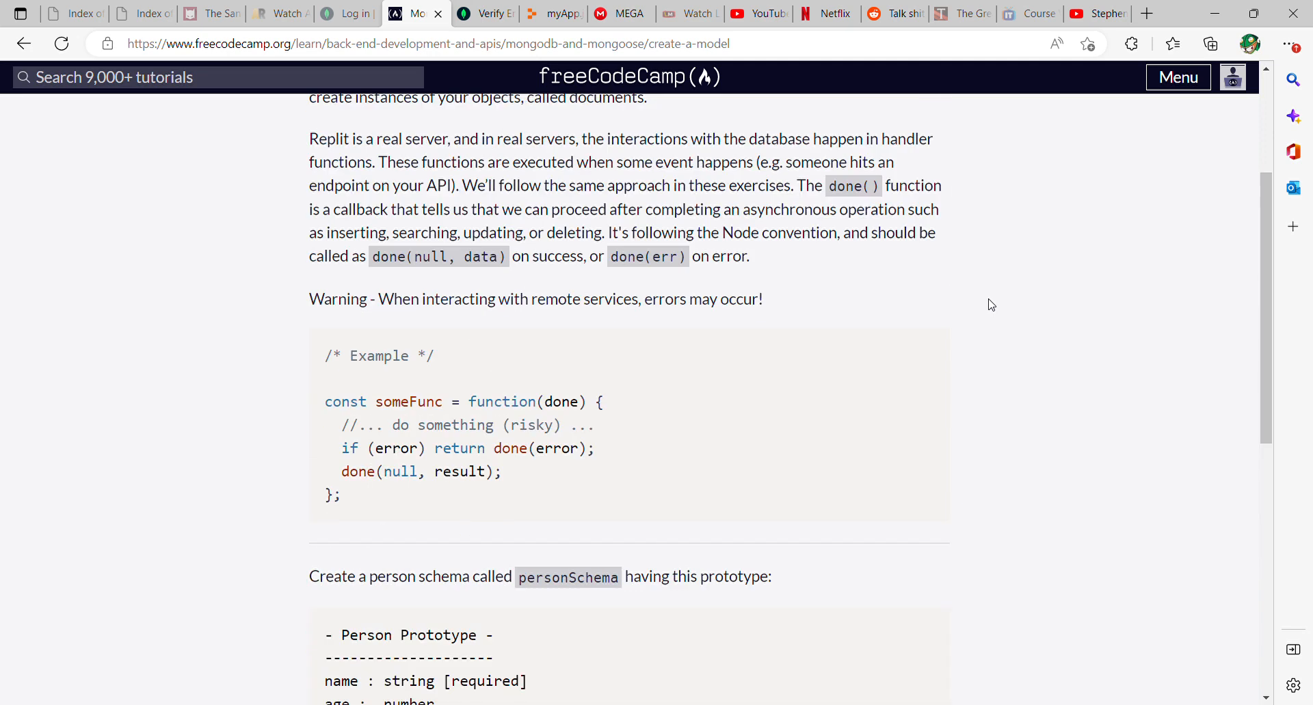
View myApp.js in the Replit editor, showing personSchema and the Person model definitions
scroll(up, 3)
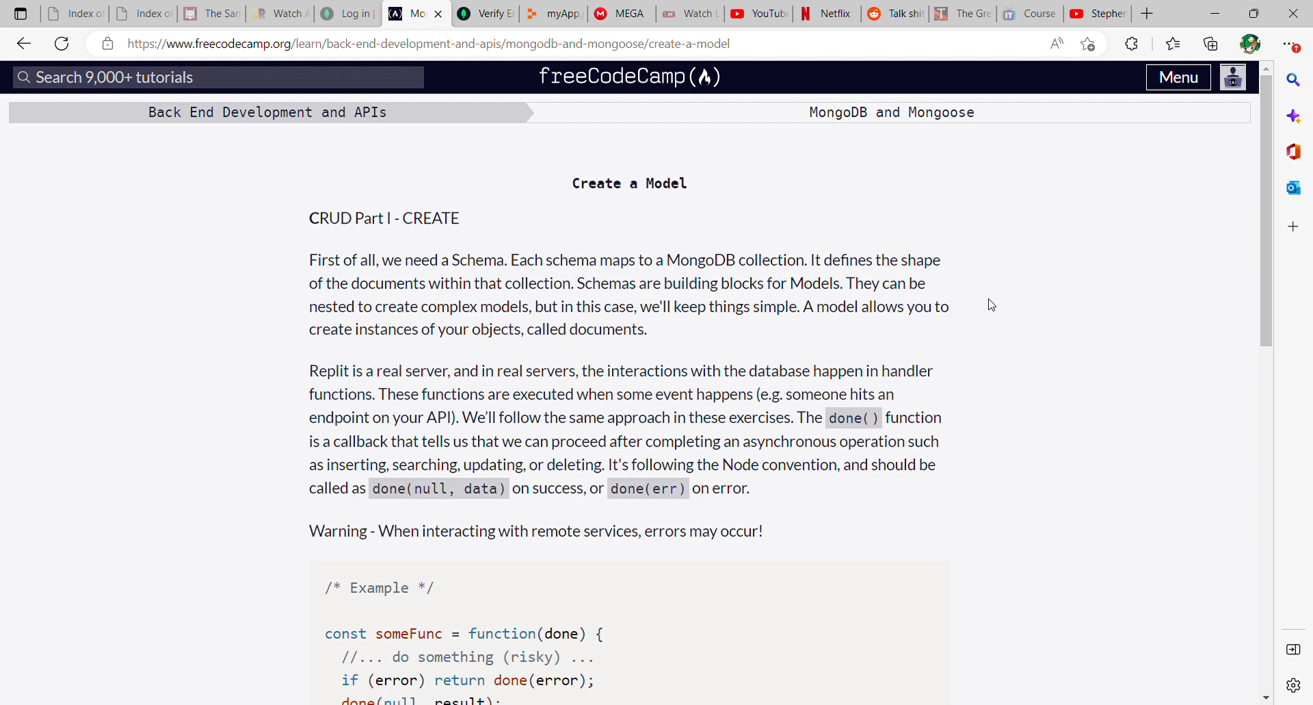
scroll(down, 3)
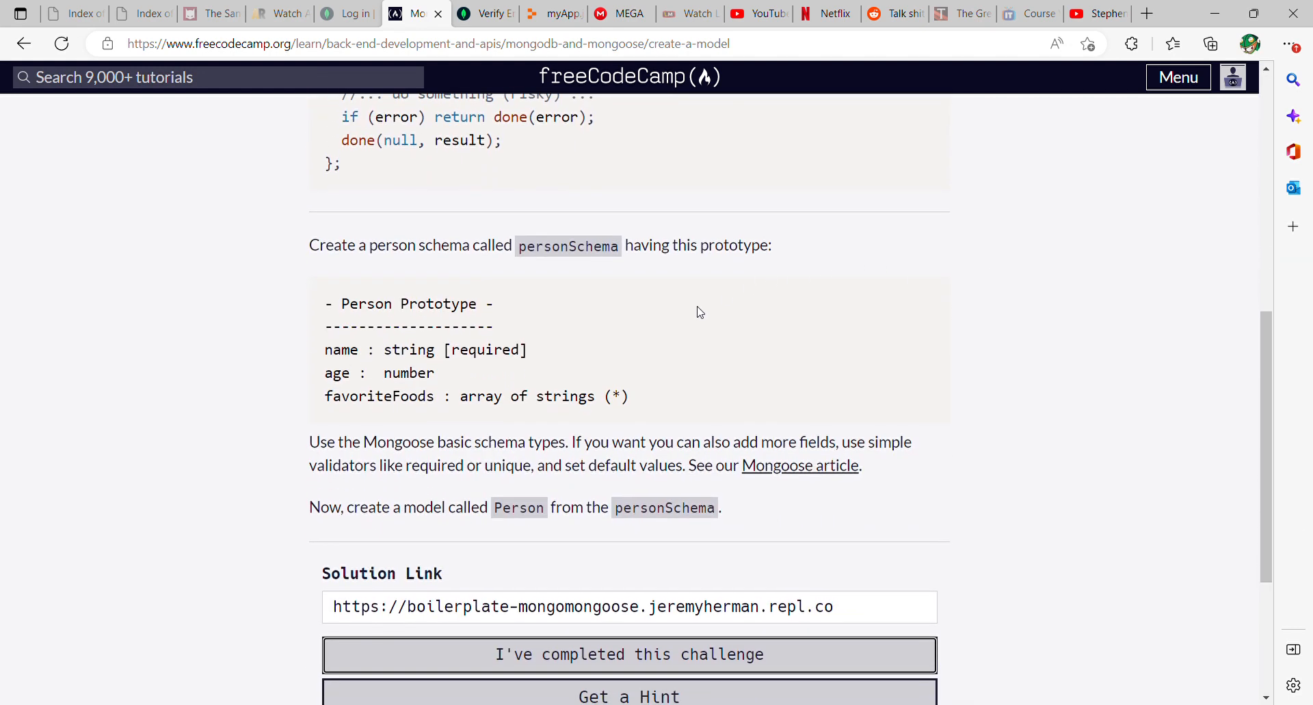
mouse_move(476, 520)
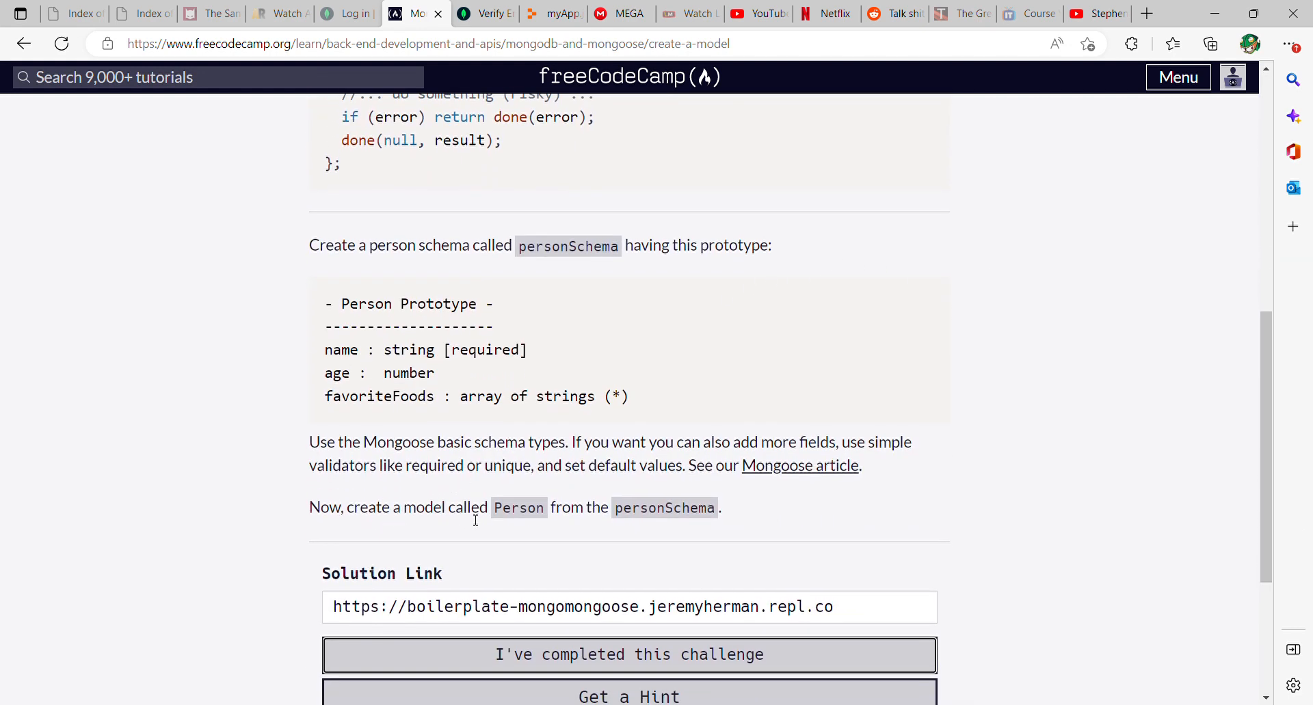
mouse_move(691, 527)
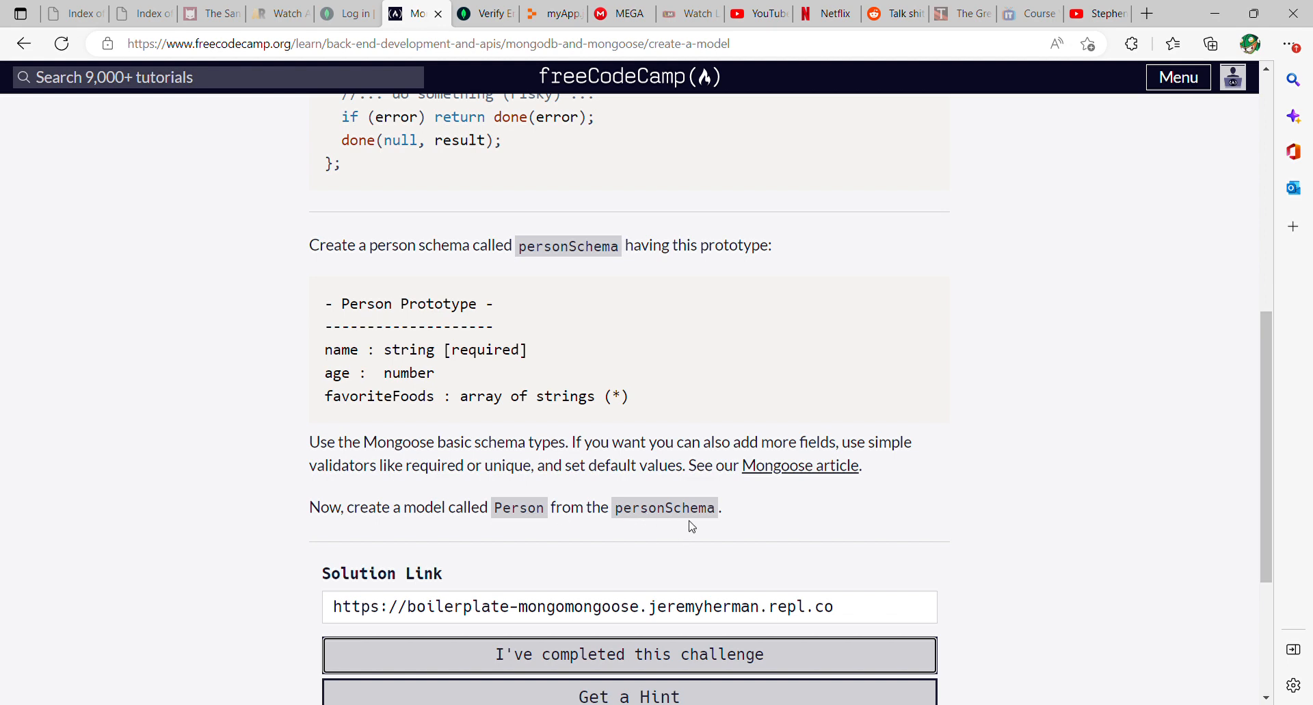
mouse_move(368, 249)
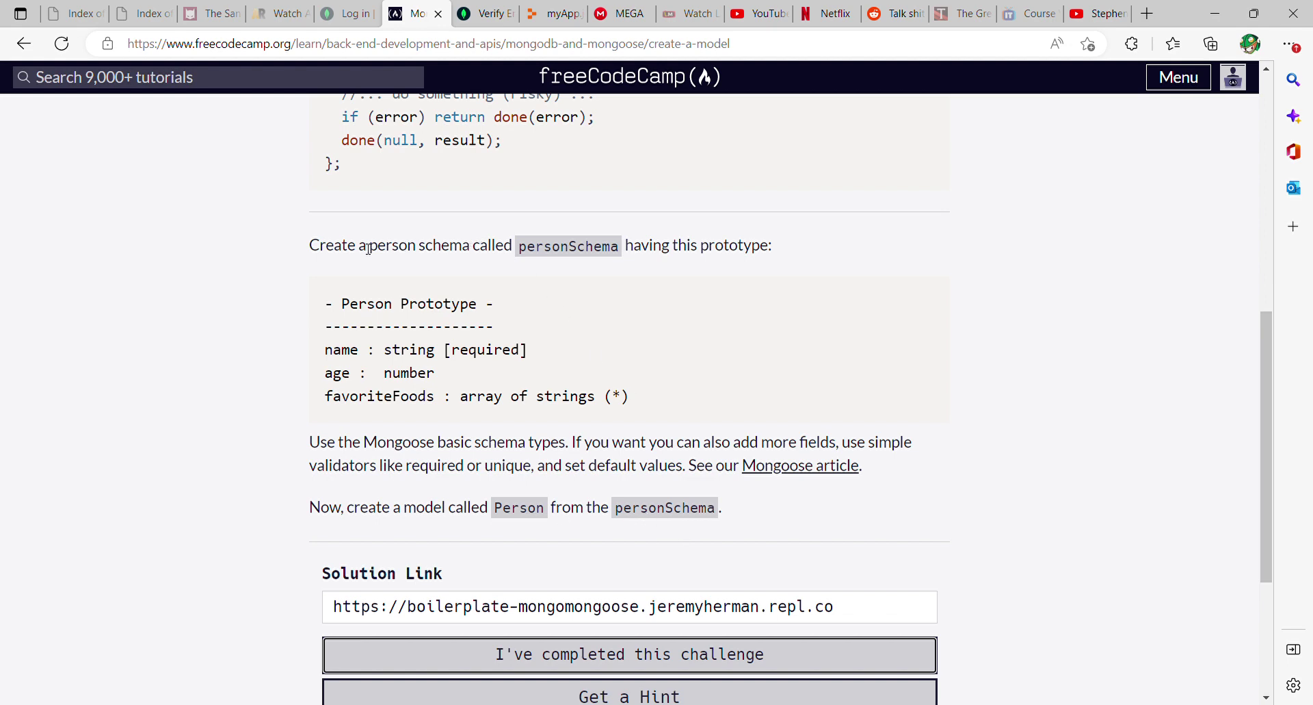
mouse_move(292, 411)
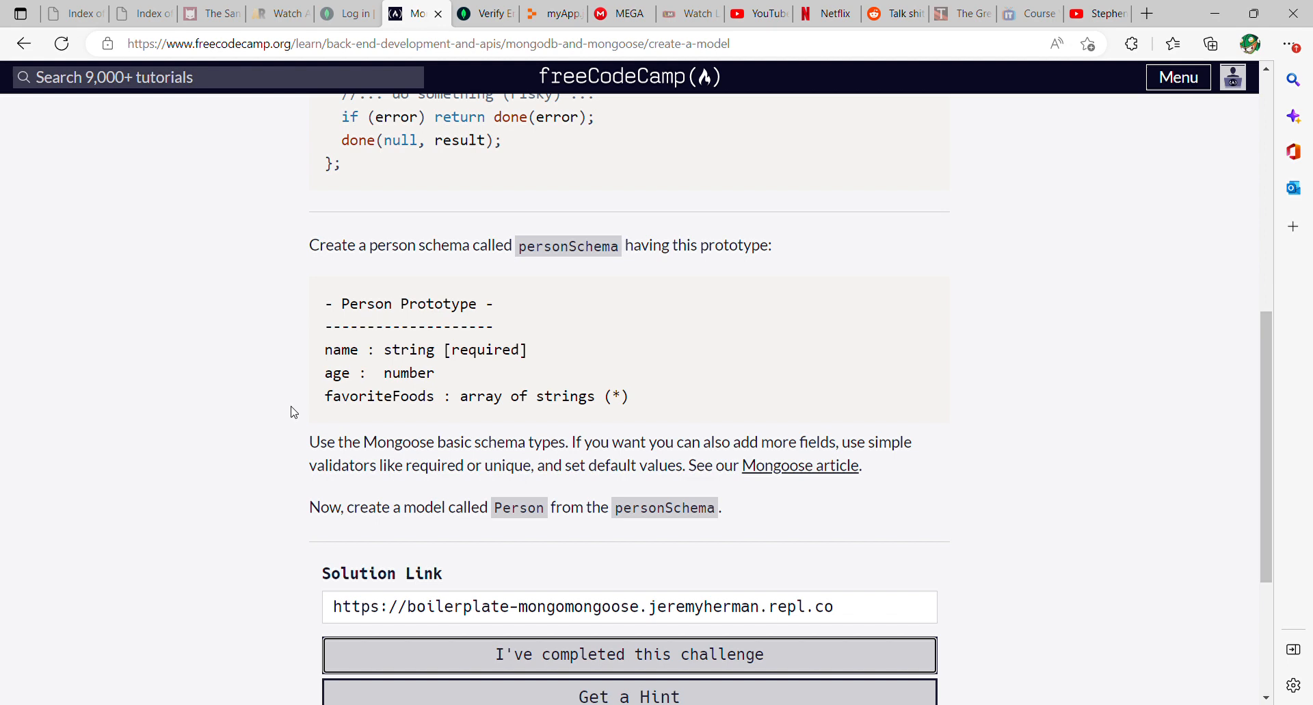
mouse_move(329, 362)
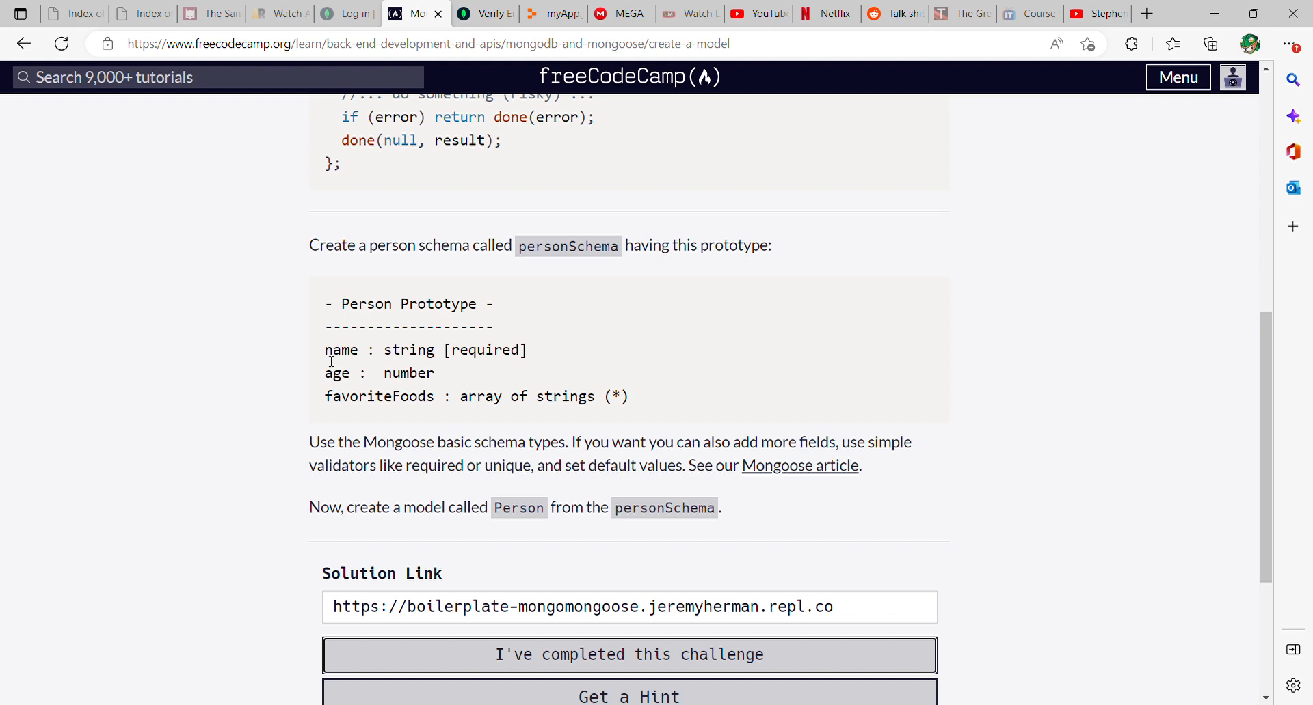
mouse_move(317, 402)
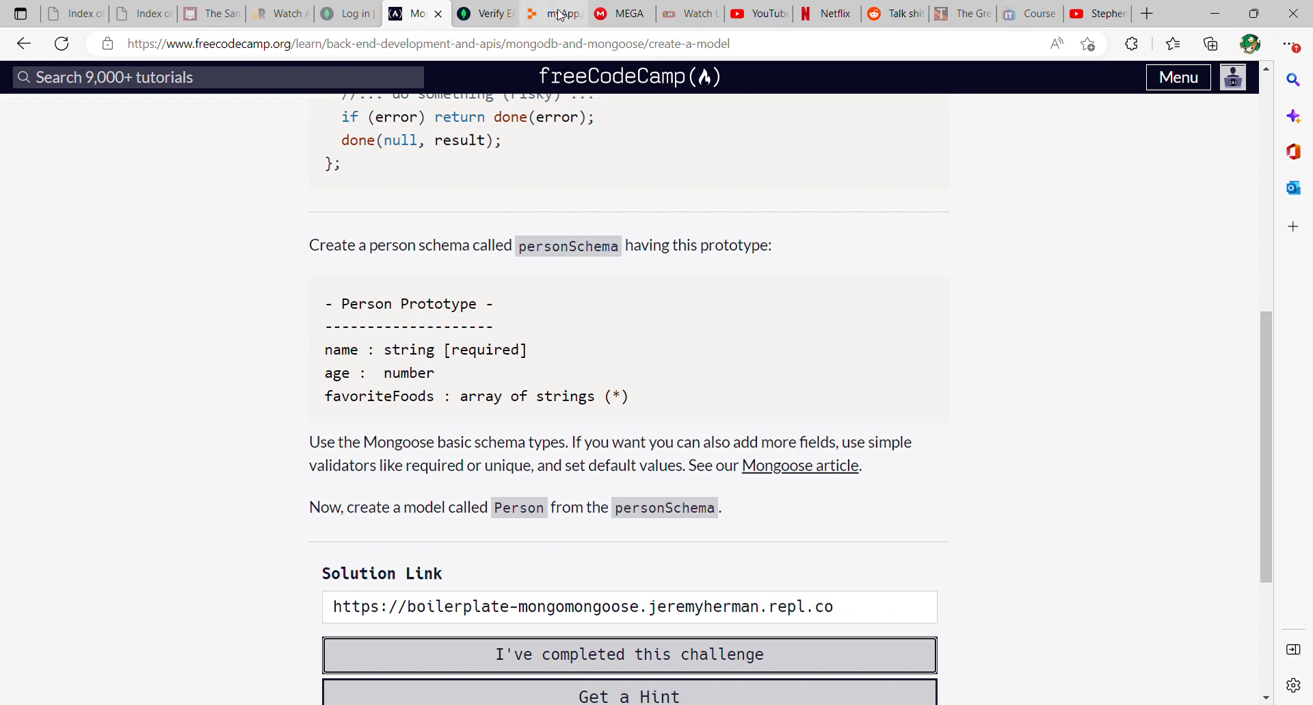
click(550, 14)
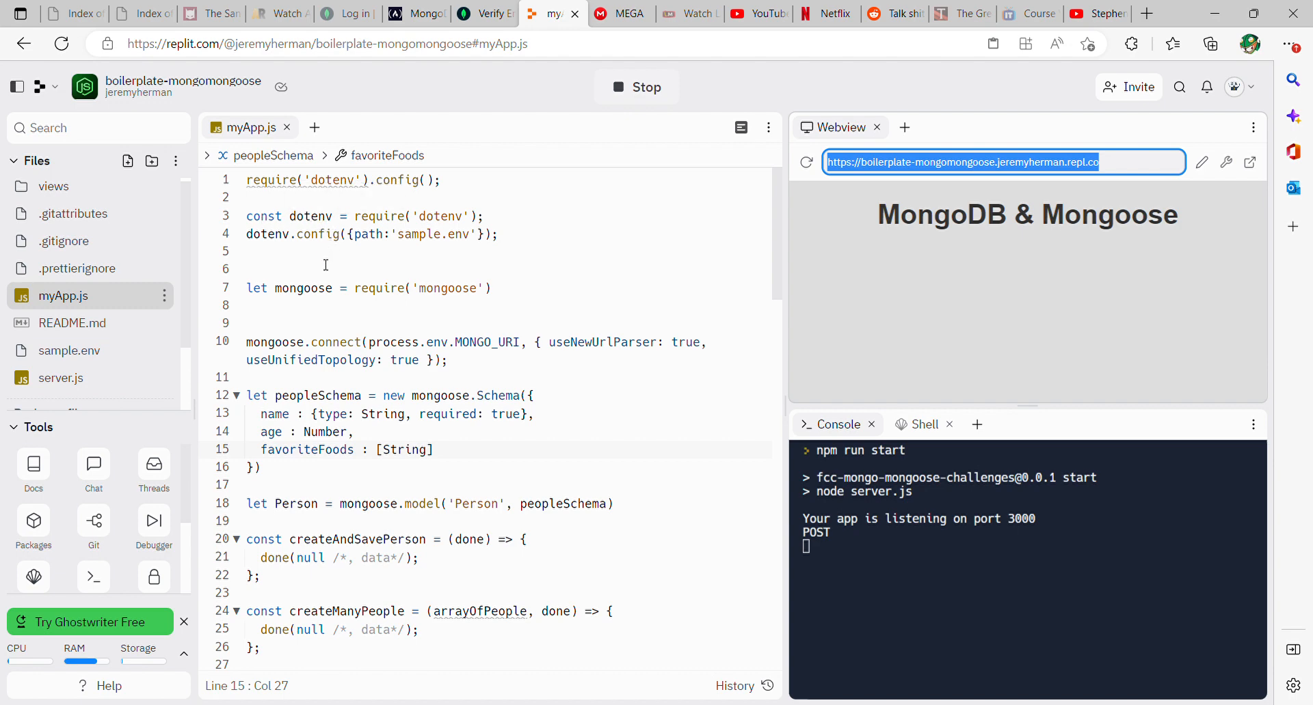
mouse_move(365, 256)
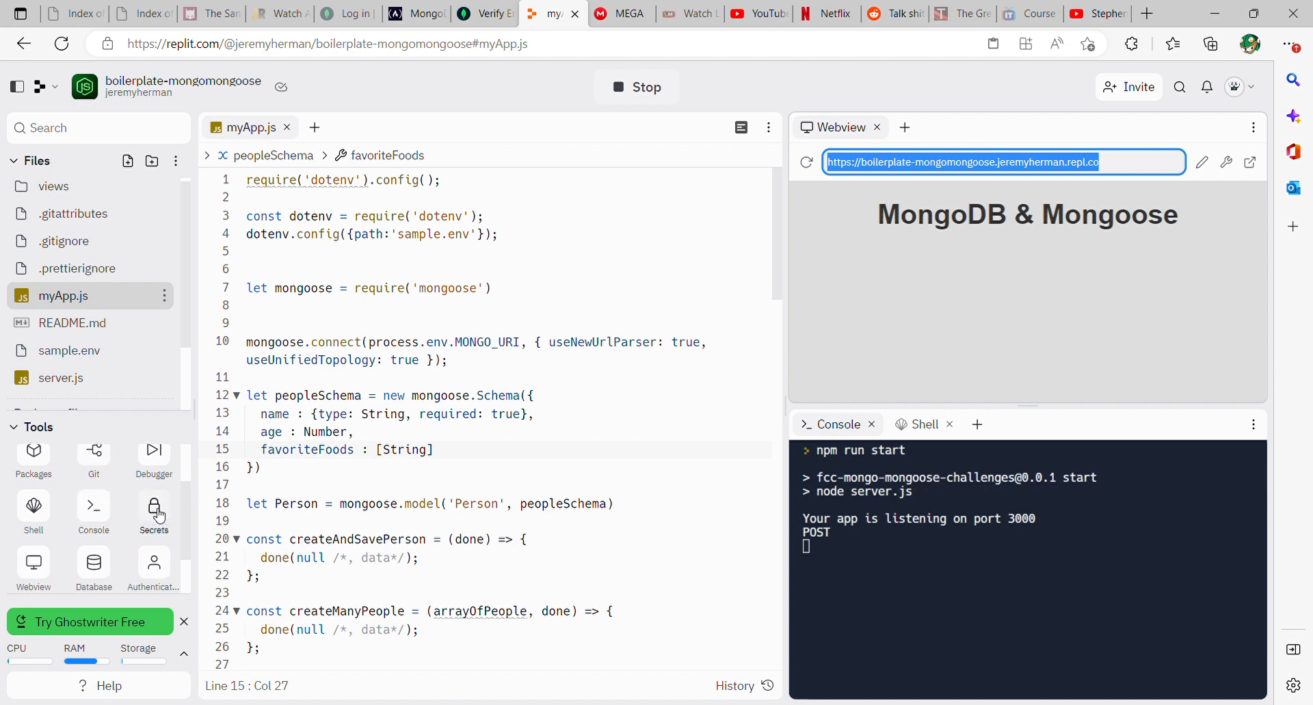
mouse_move(152, 518)
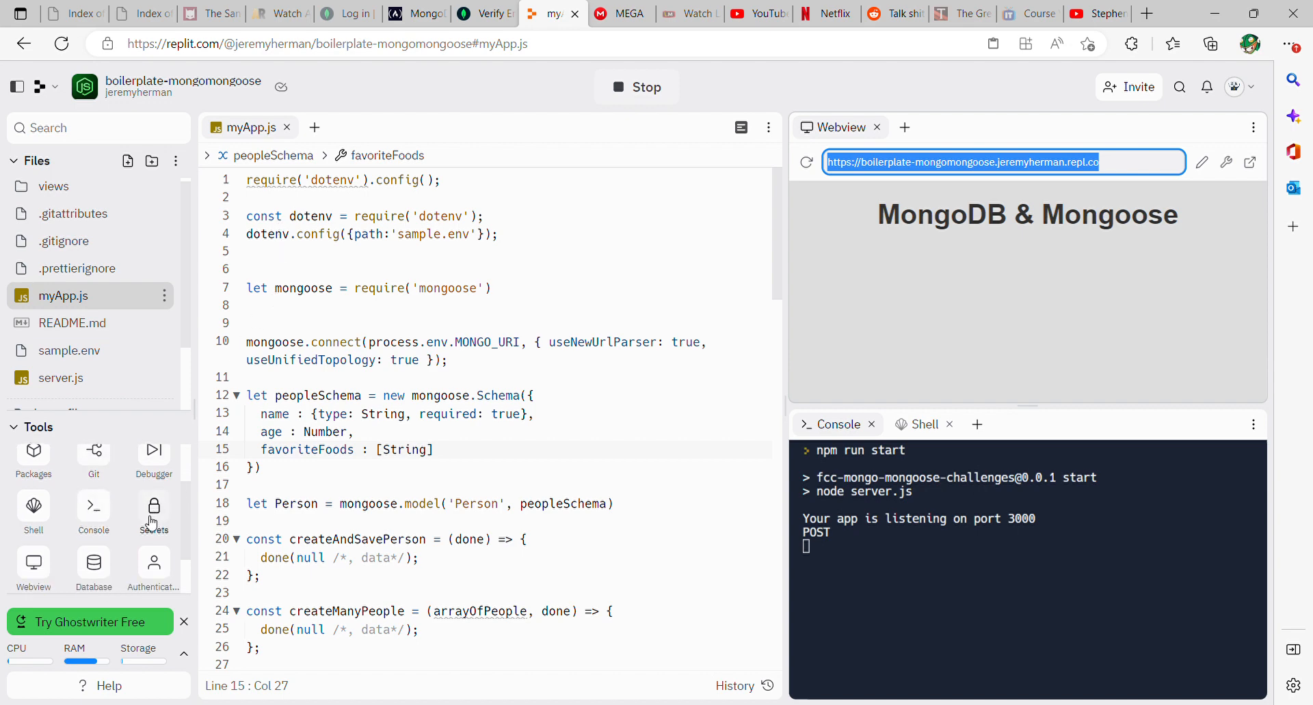
mouse_move(369, 325)
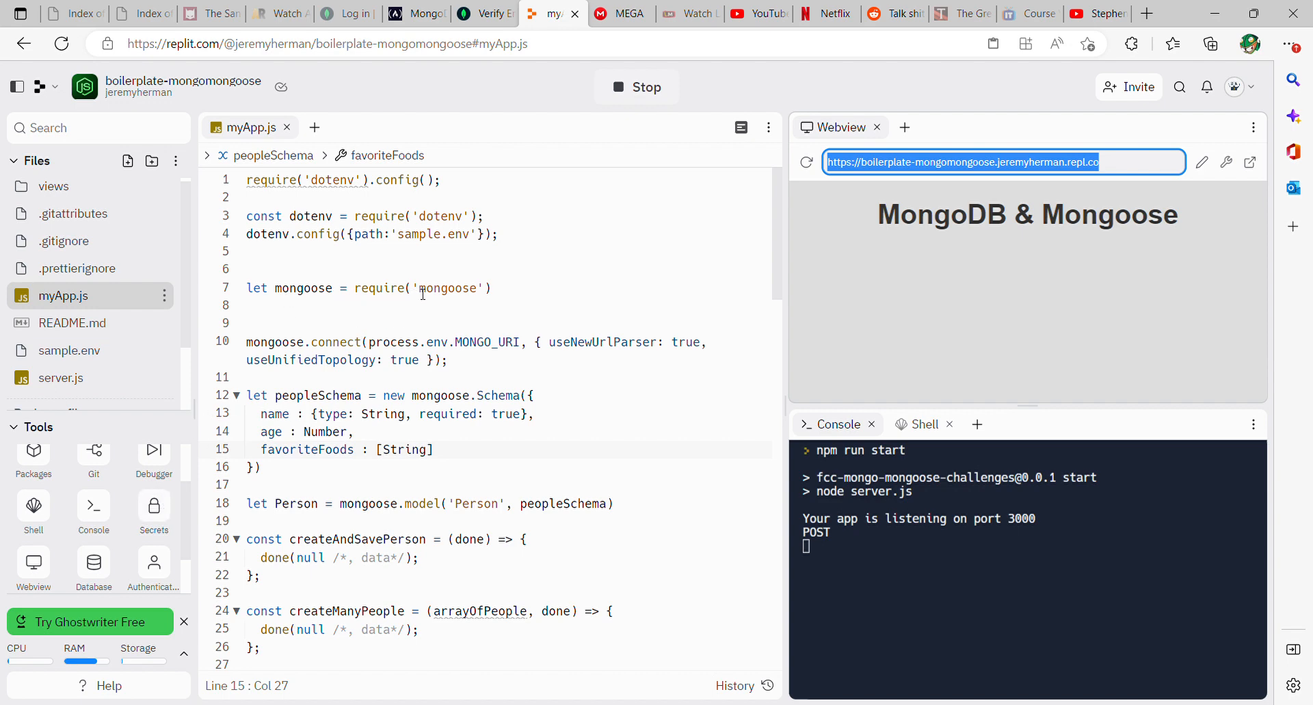
scroll(down, 3)
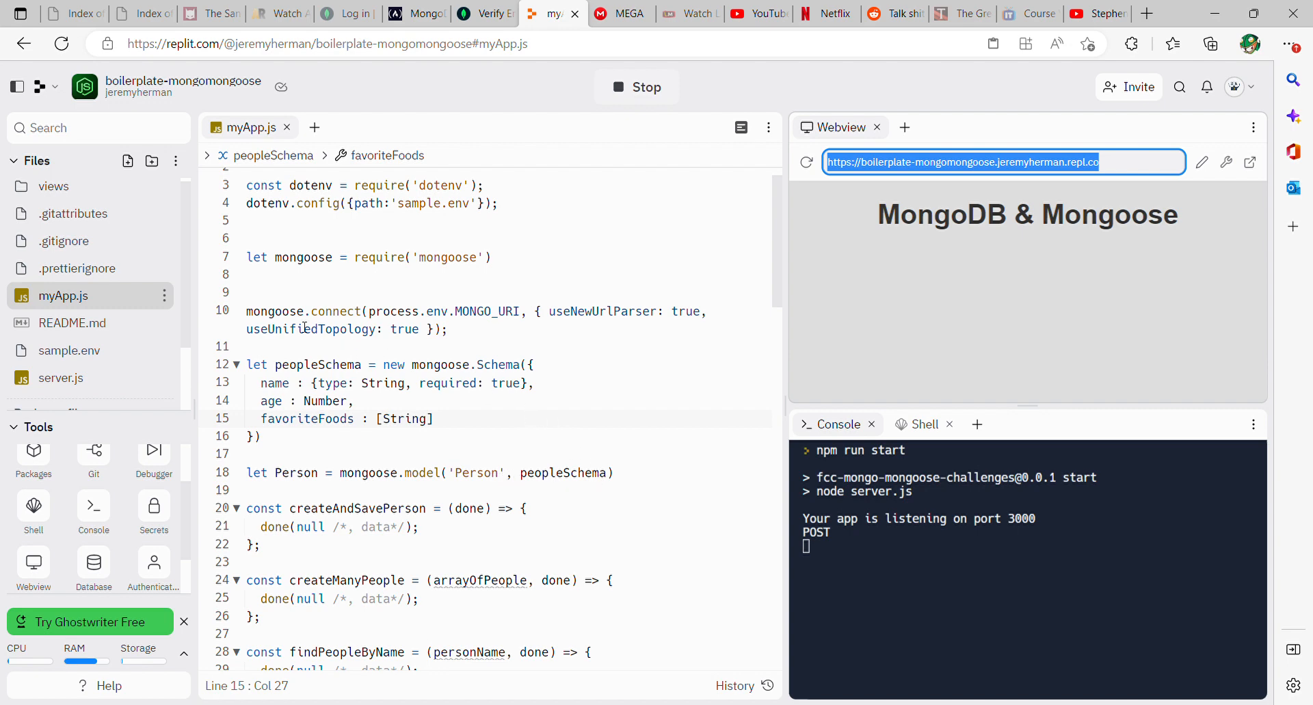
mouse_move(277, 311)
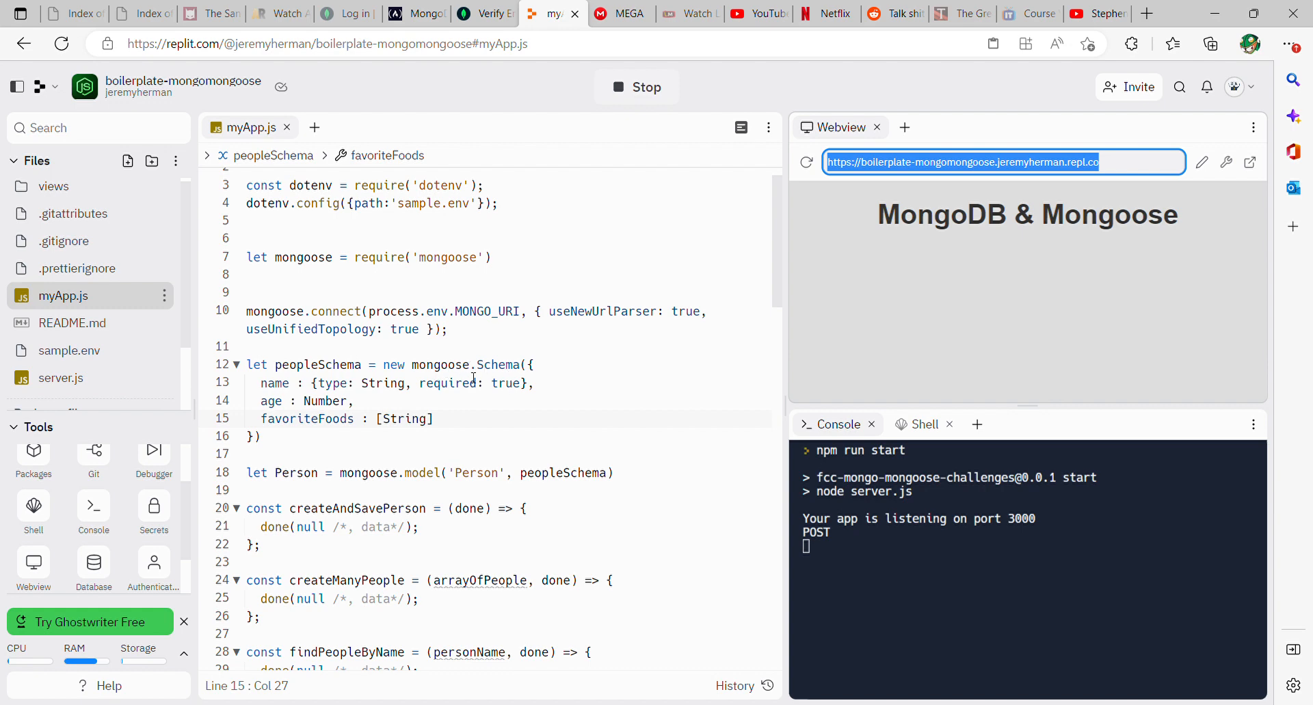
mouse_move(274, 383)
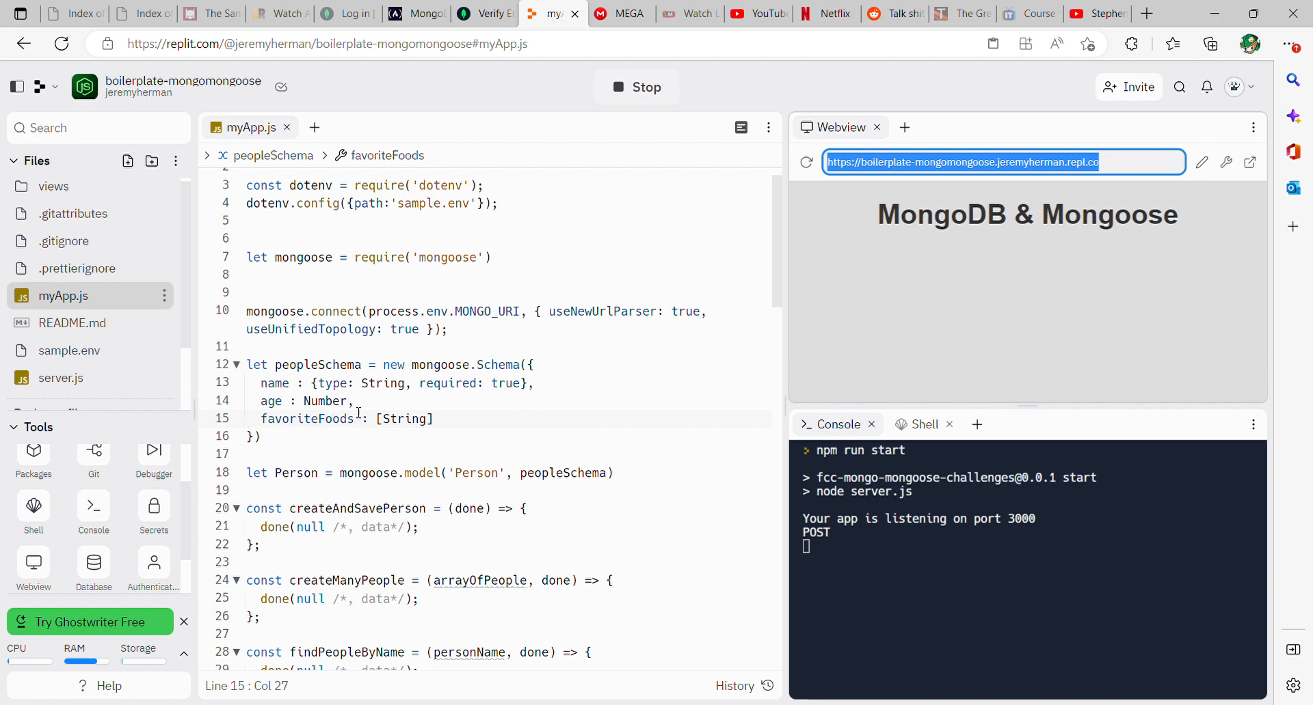
mouse_move(320, 432)
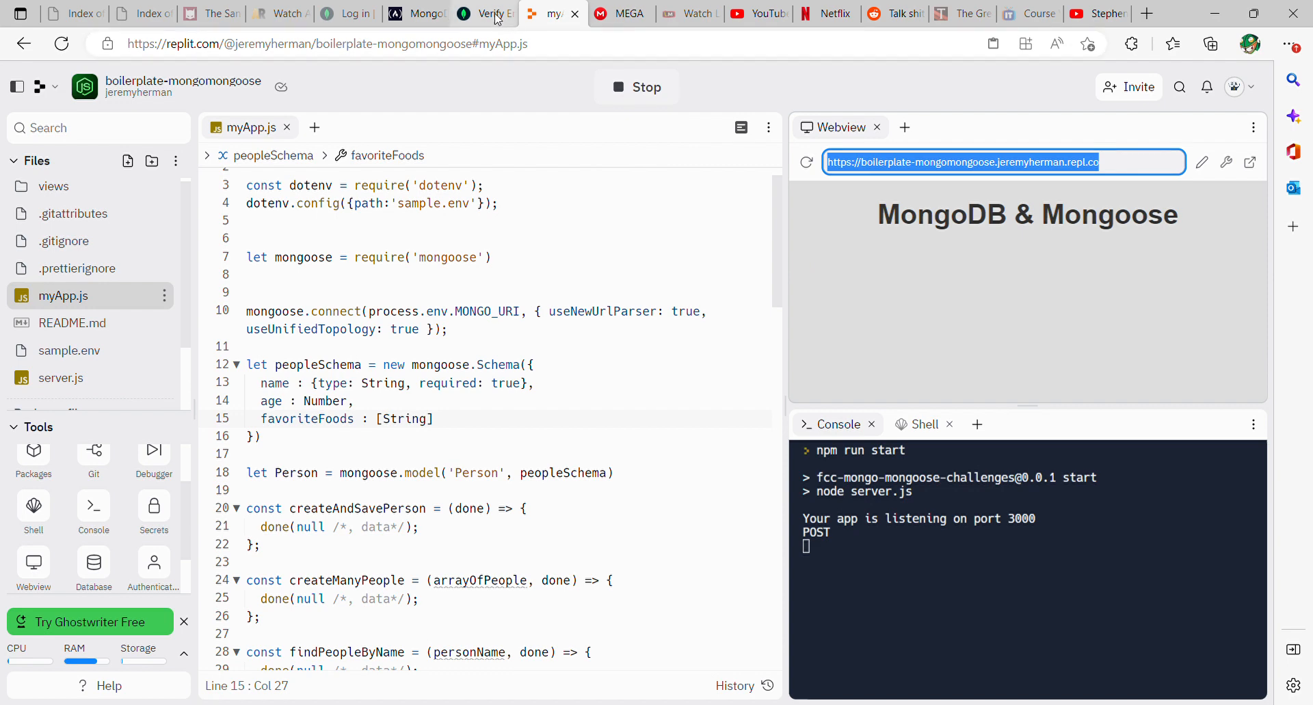
Submit the Create a Model solution on freeCodeCamp so the test passes
click(412, 14)
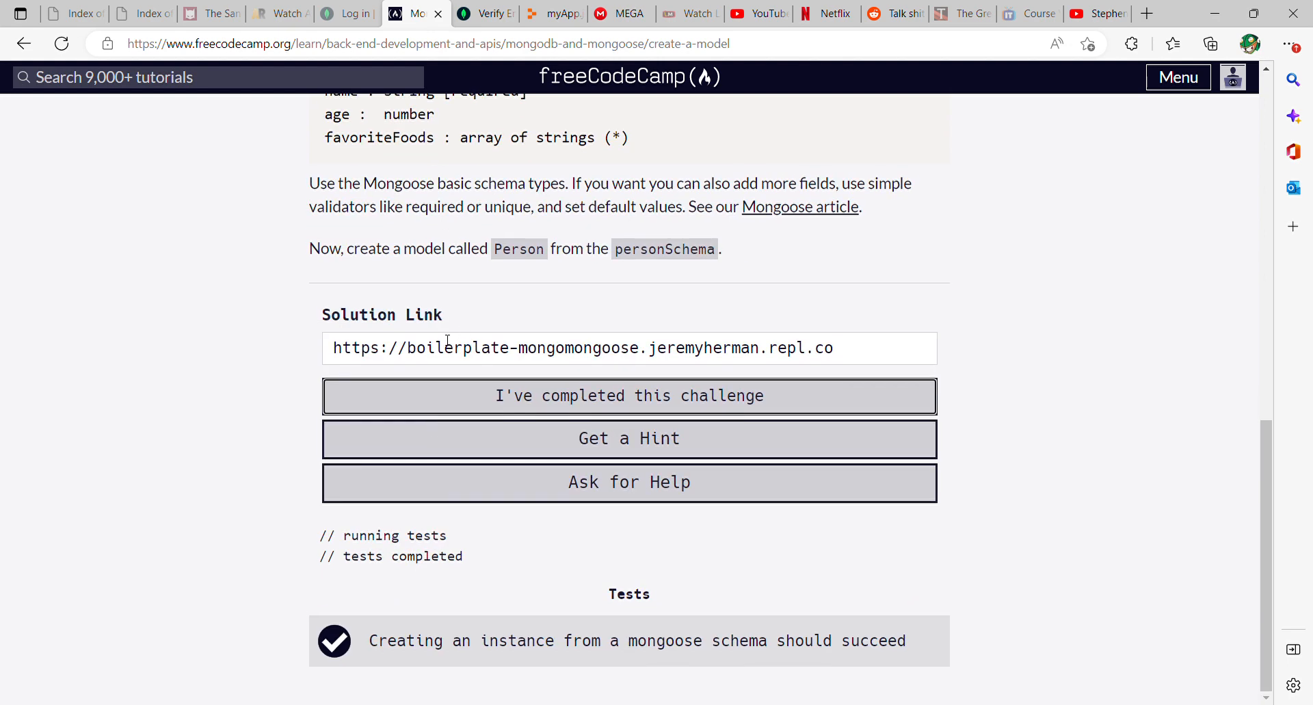
click(629, 396)
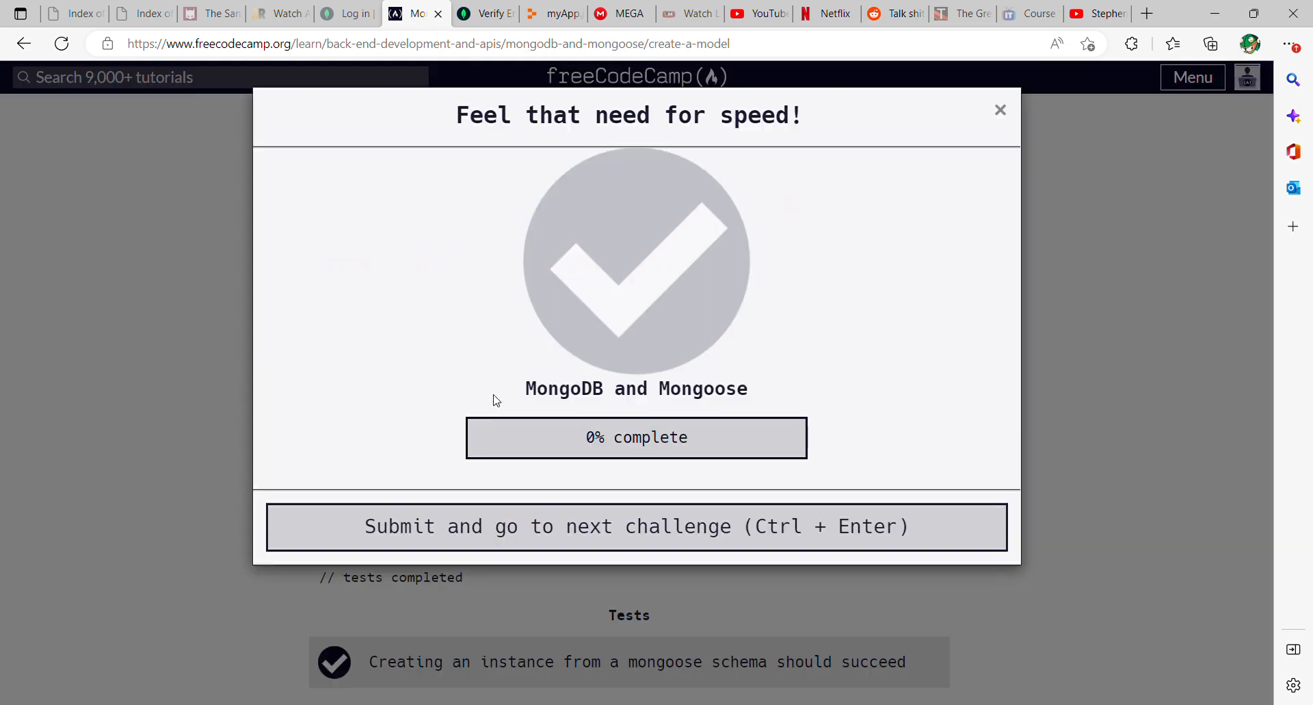